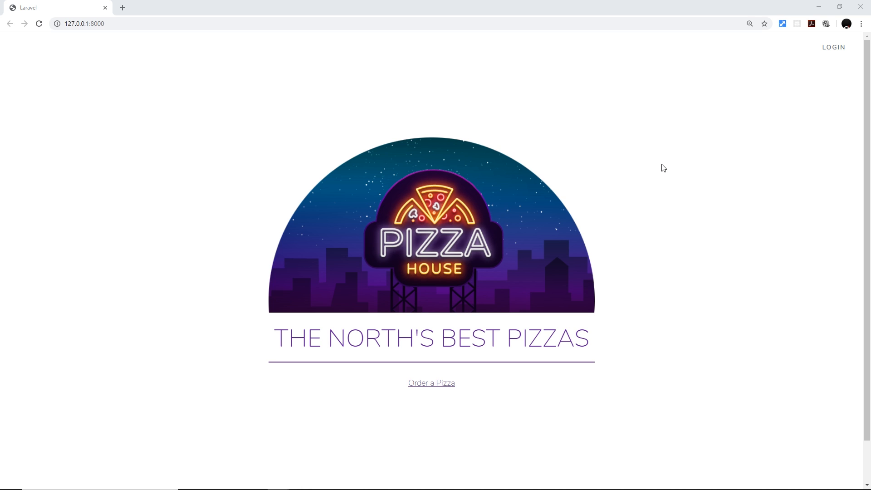
pyautogui.moveTo(465, 341)
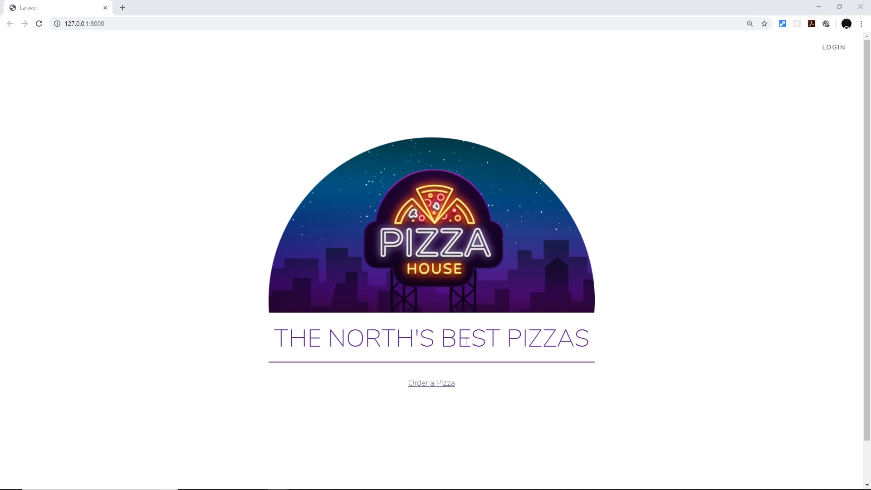
# - Submit an order for a Veg Supreme with garlic crust, mushrooms and peppers
pyautogui.click(431, 383)
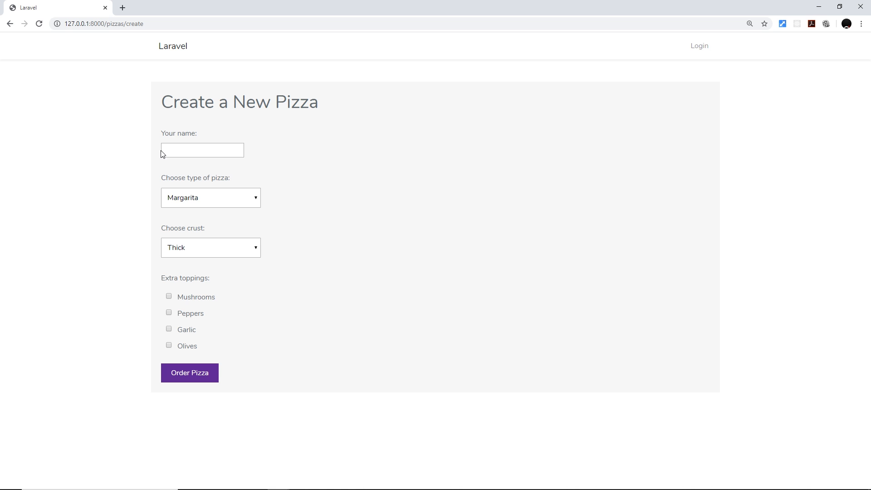
pyautogui.click(202, 150)
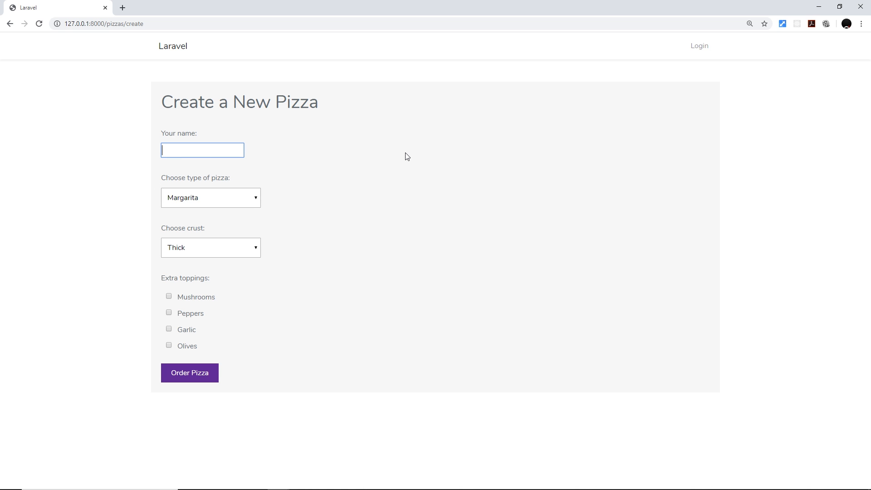
pyautogui.click(210, 197)
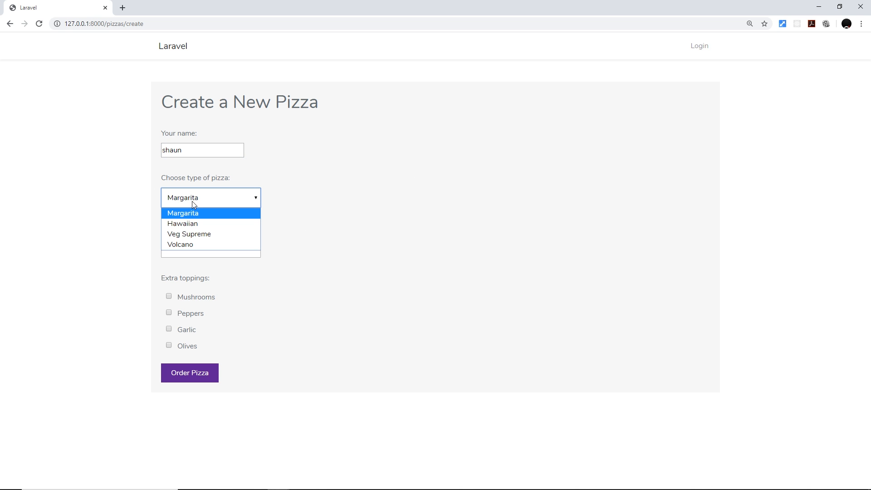
pyautogui.click(188, 234)
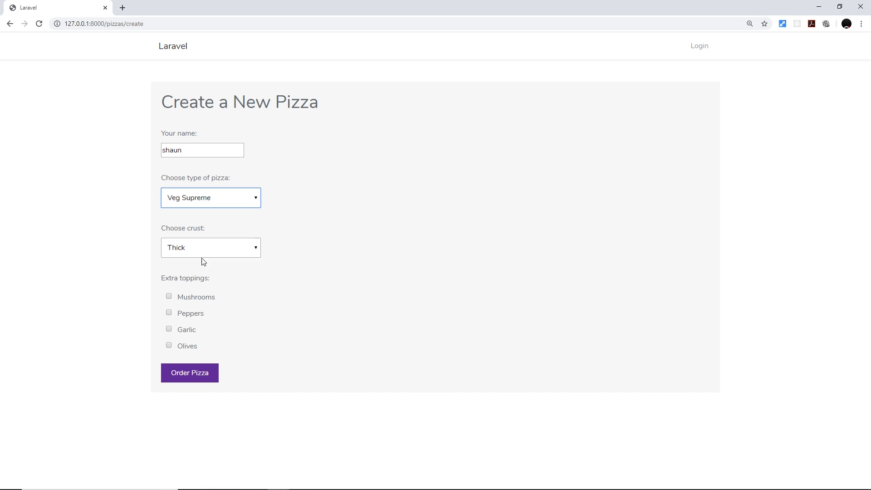
pyautogui.click(209, 246)
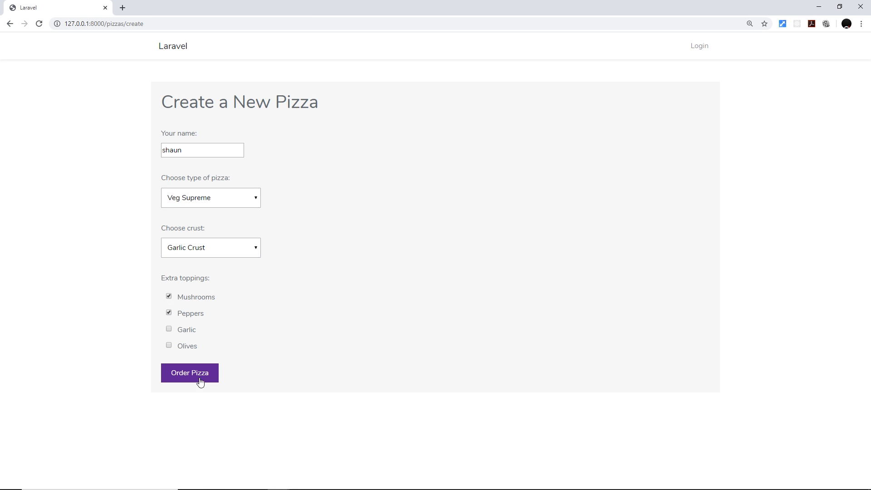
pyautogui.click(190, 373)
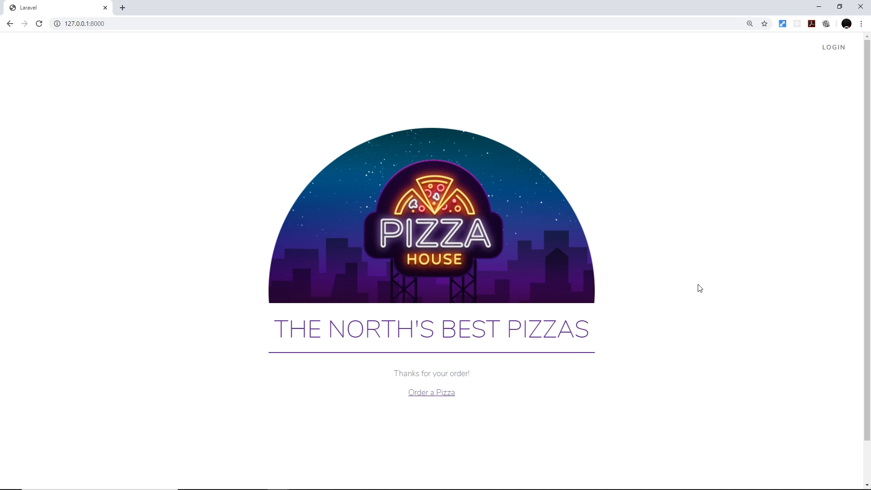
# - Log in as Mario with the pizzahouse email and view the four pizza orders
pyautogui.click(833, 46)
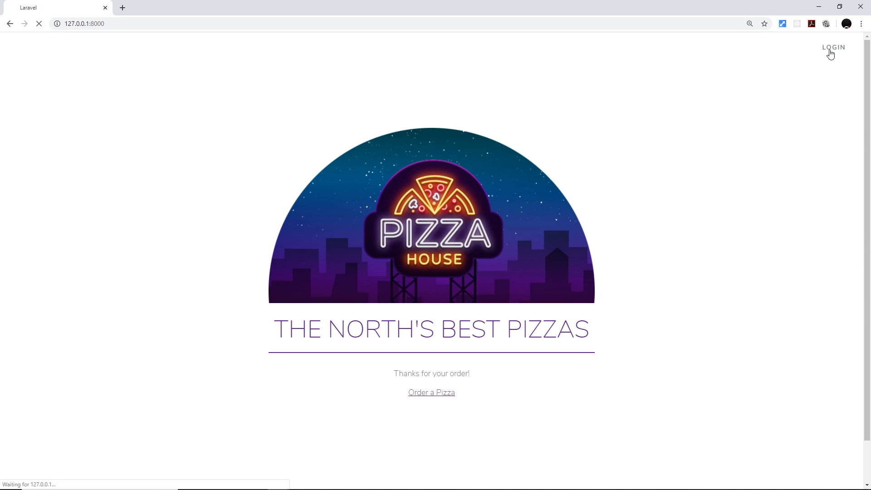
pyautogui.click(833, 46)
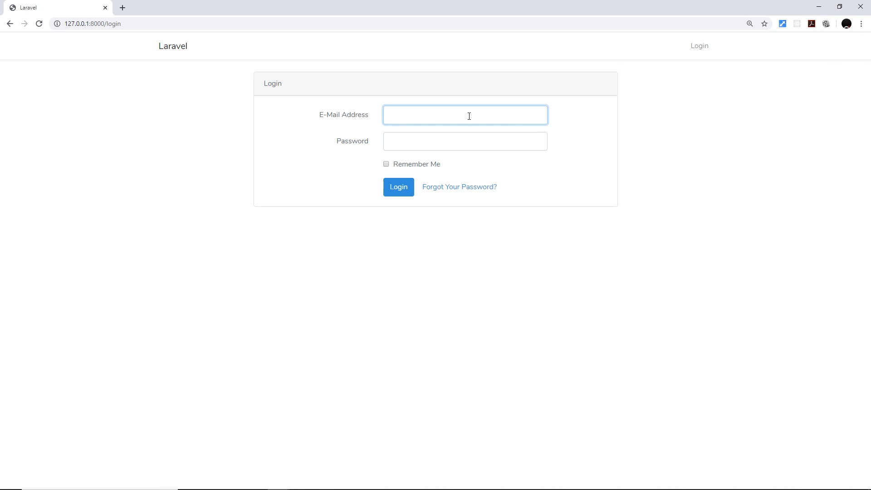
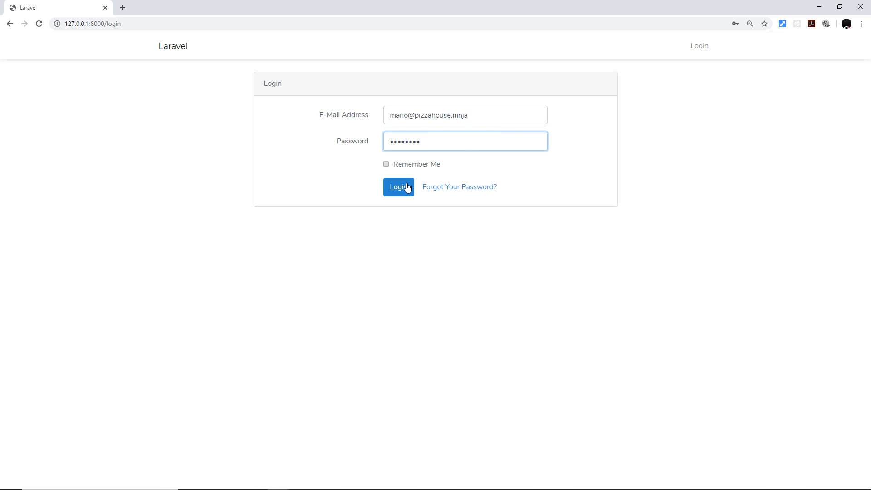
pyautogui.click(399, 186)
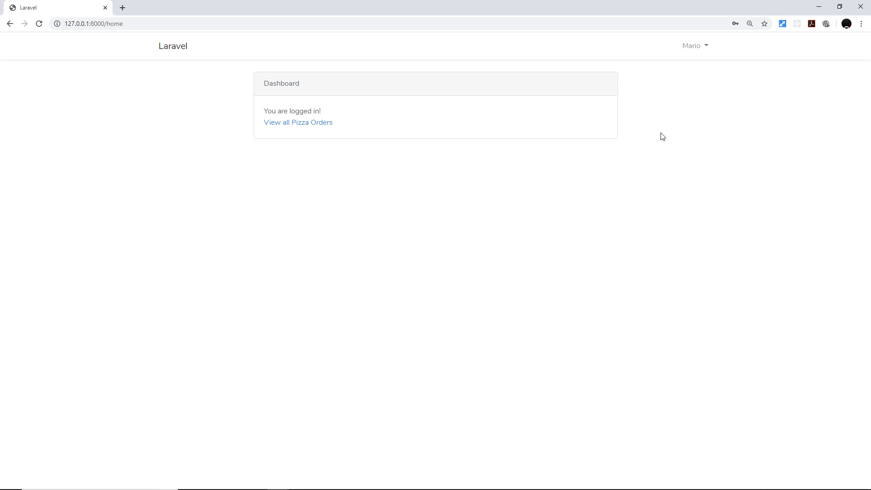
pyautogui.moveTo(298, 123)
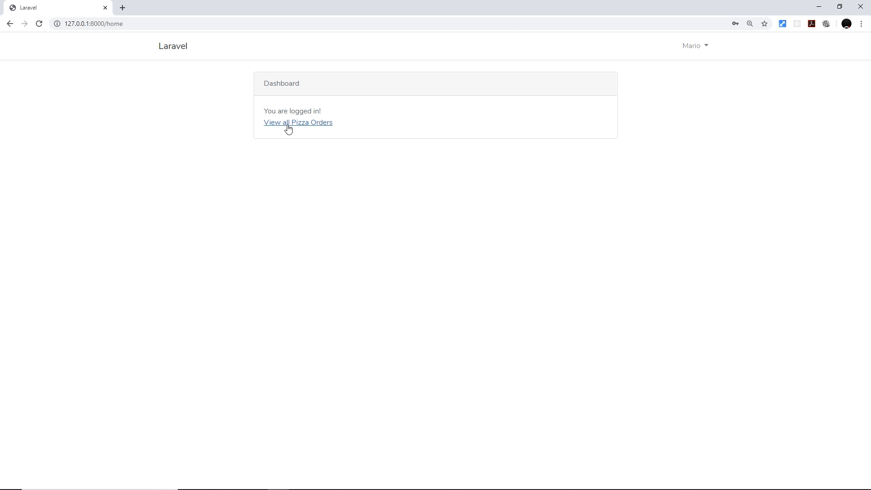
pyautogui.click(298, 122)
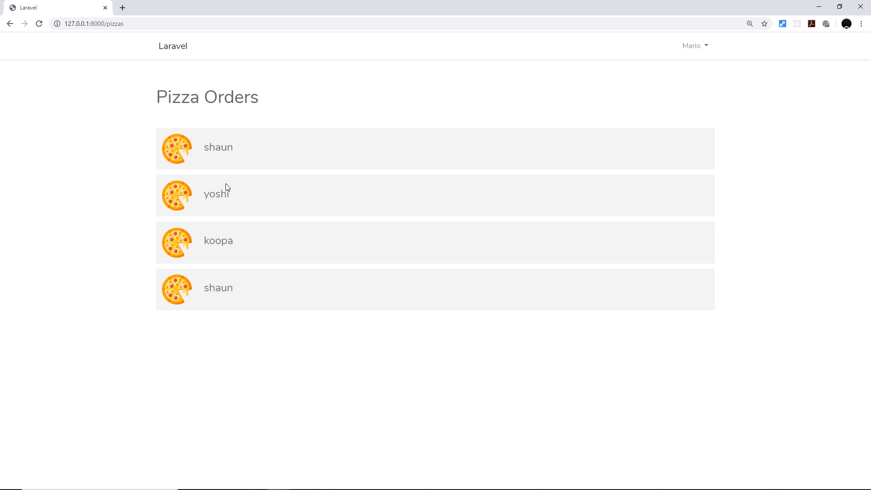
pyautogui.moveTo(232, 284)
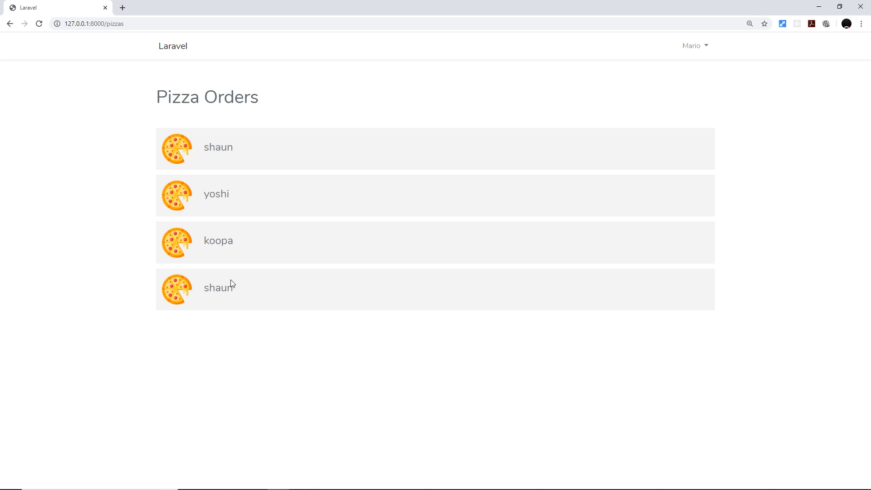
# - Review shaun's veg supreme order with its extra toppings and complete it
pyautogui.click(222, 147)
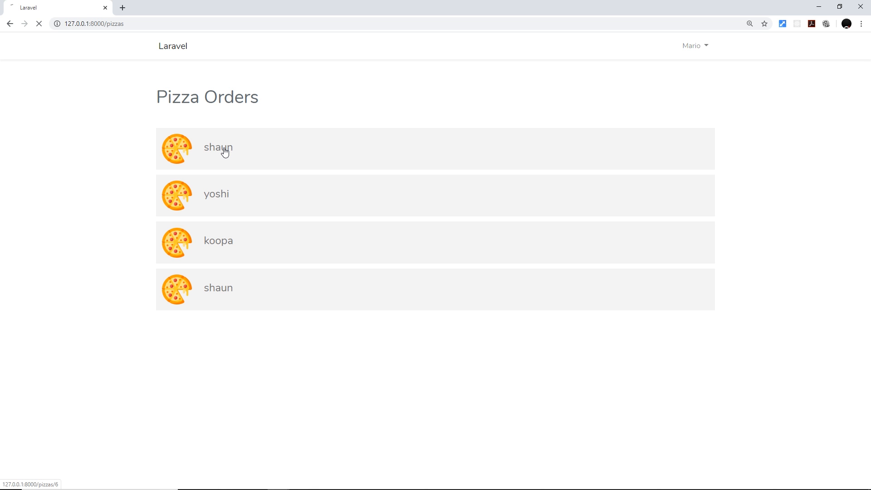
pyautogui.click(218, 148)
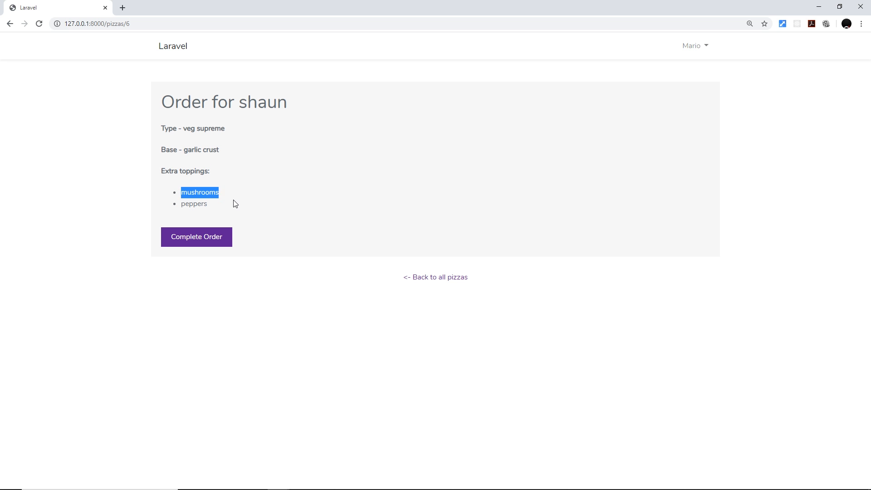
pyautogui.moveTo(200, 192); pyautogui.dragTo(207, 203)
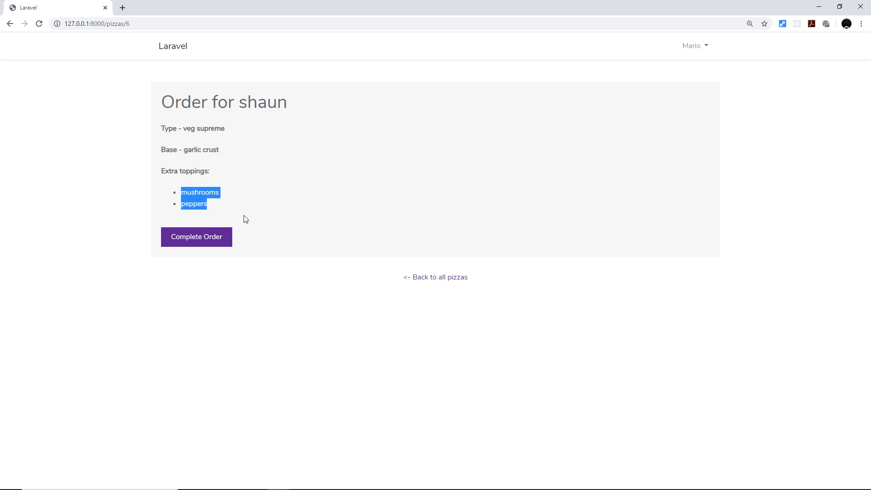
pyautogui.click(196, 237)
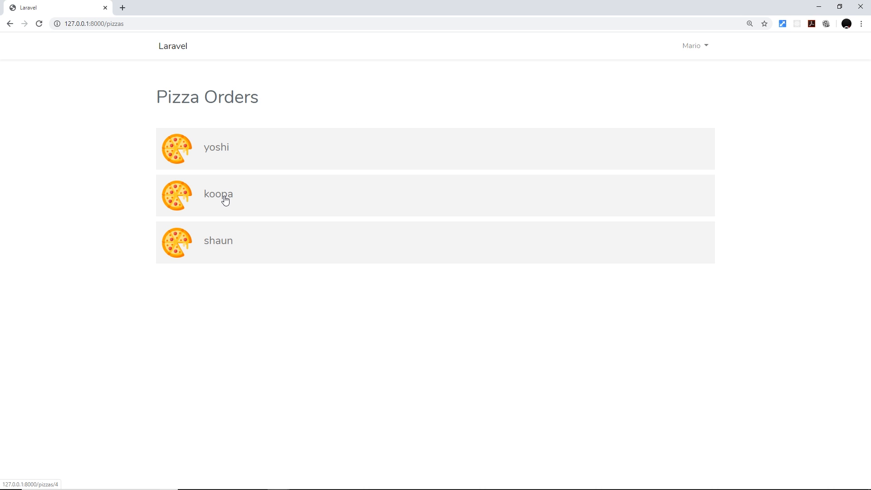
# - Complete koopa's hawaiian order and look at shaun's remaining order
pyautogui.click(217, 195)
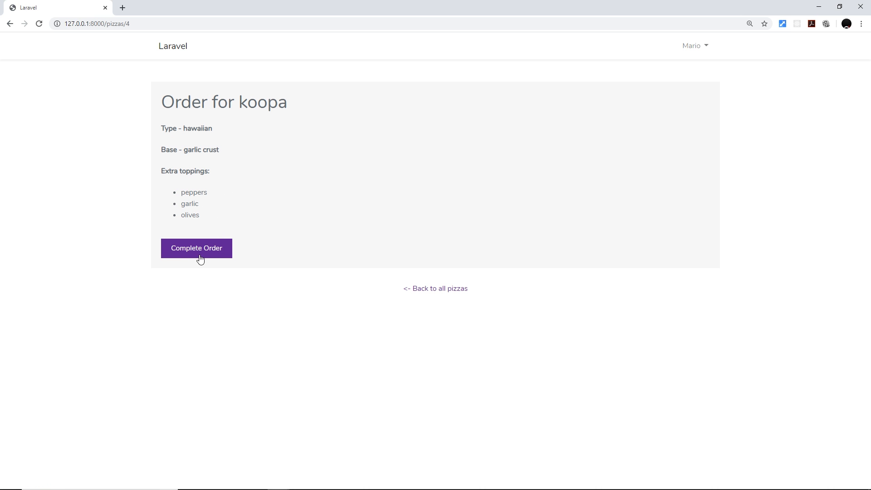
pyautogui.click(196, 247)
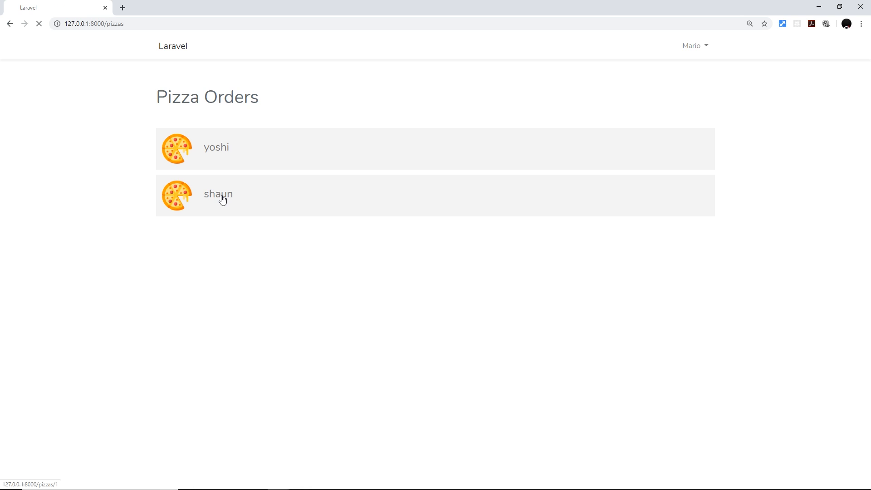
pyautogui.click(218, 194)
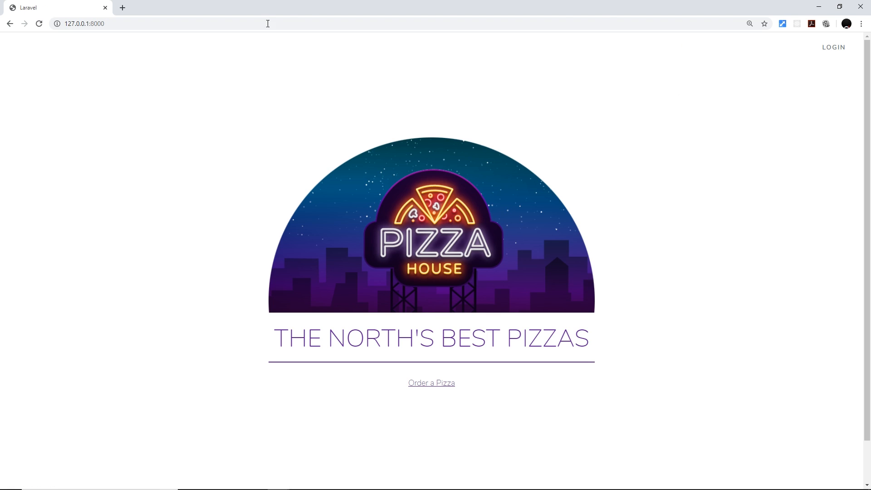
pyautogui.moveTo(223, 407)
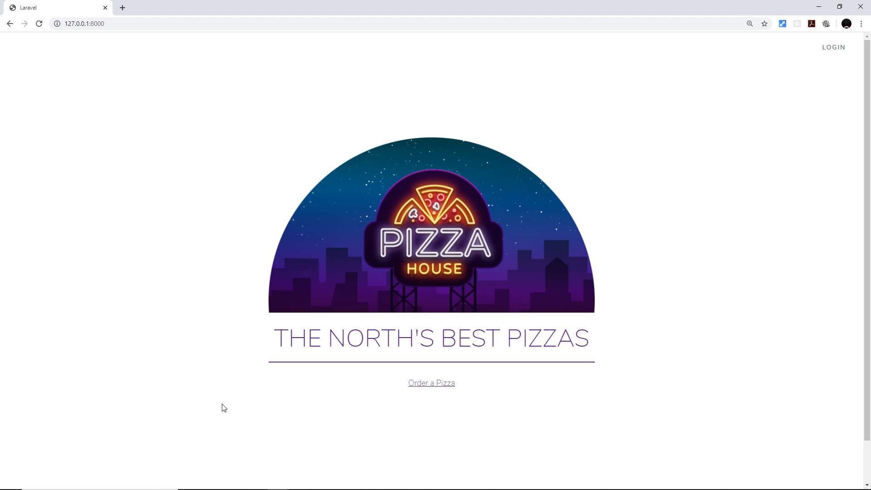
# - Switch to the PHP Tutorial for Beginners YouTube playlist tab
pyautogui.click(592, 7)
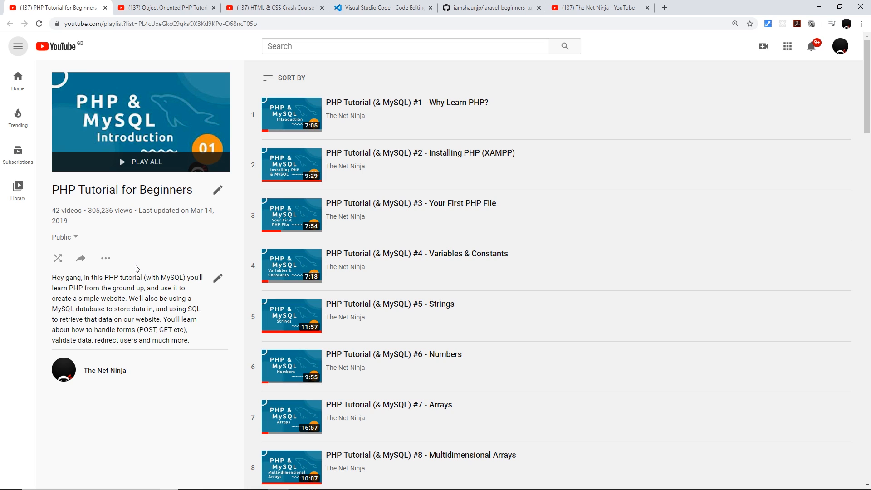
# - View the Object Oriented PHP and HTML & CSS playlists, the VS Code site and the GitHub repo
pyautogui.click(165, 7)
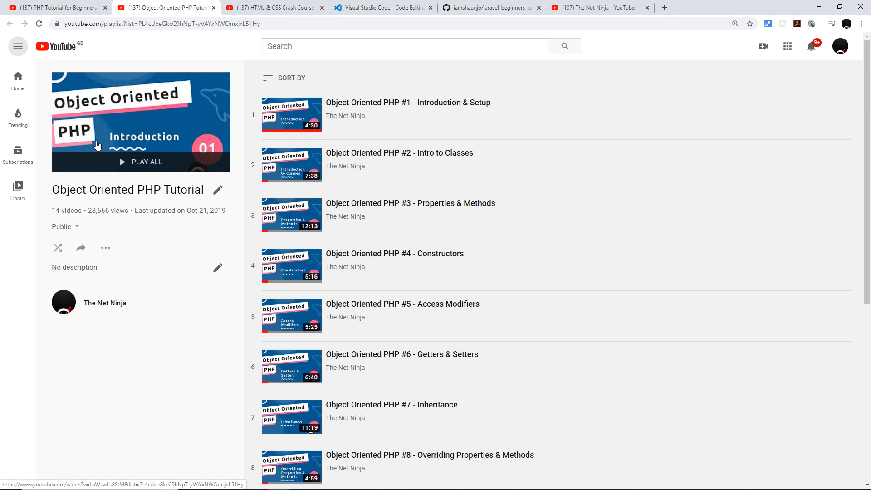
pyautogui.moveTo(98, 136)
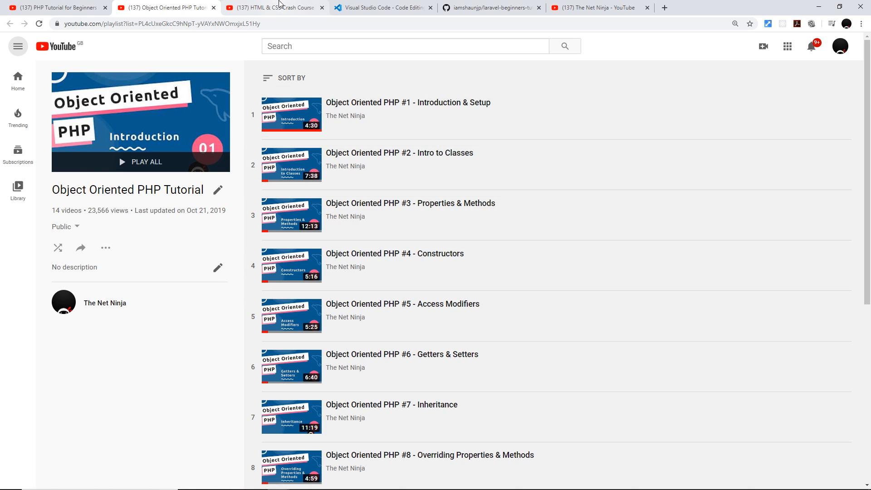
pyautogui.click(272, 7)
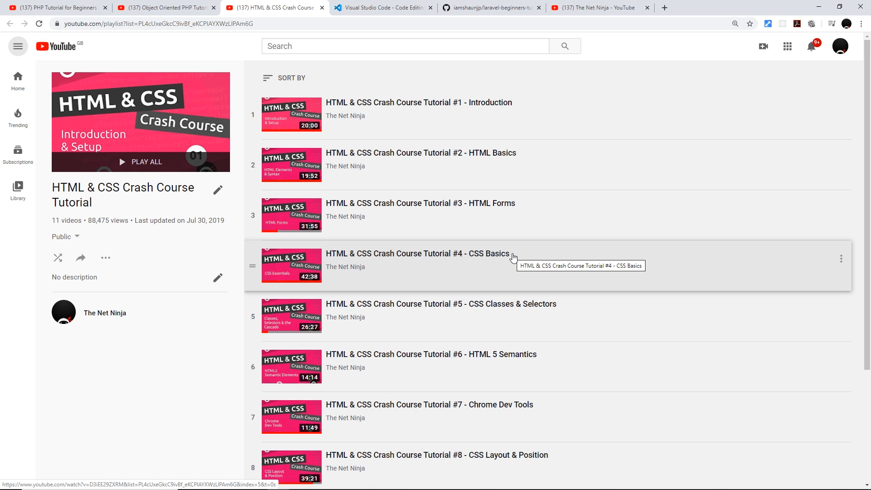
pyautogui.click(383, 8)
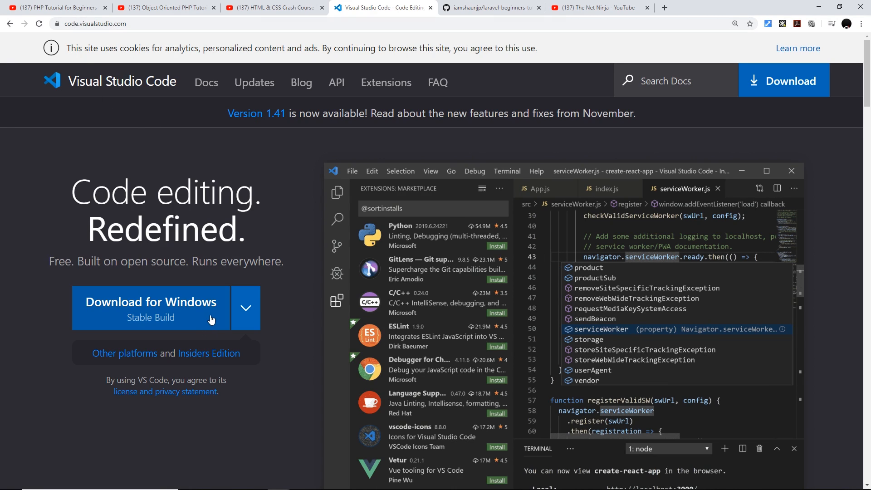
pyautogui.click(491, 8)
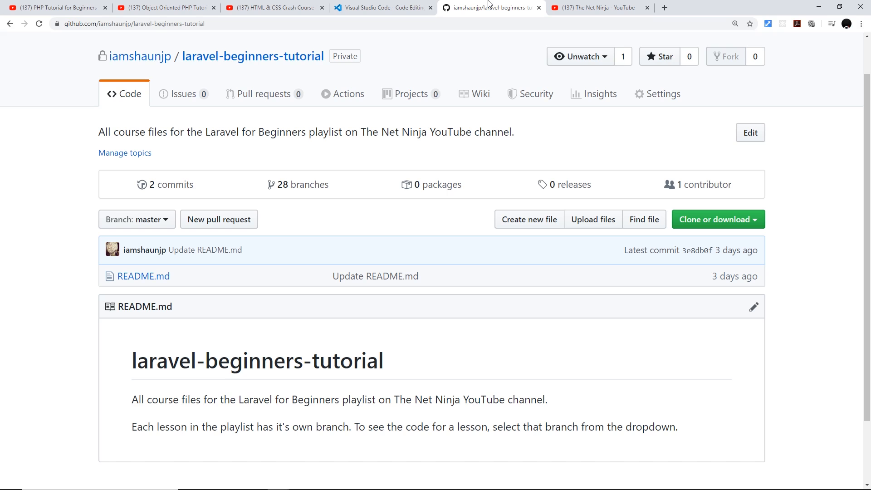
pyautogui.moveTo(482, 252)
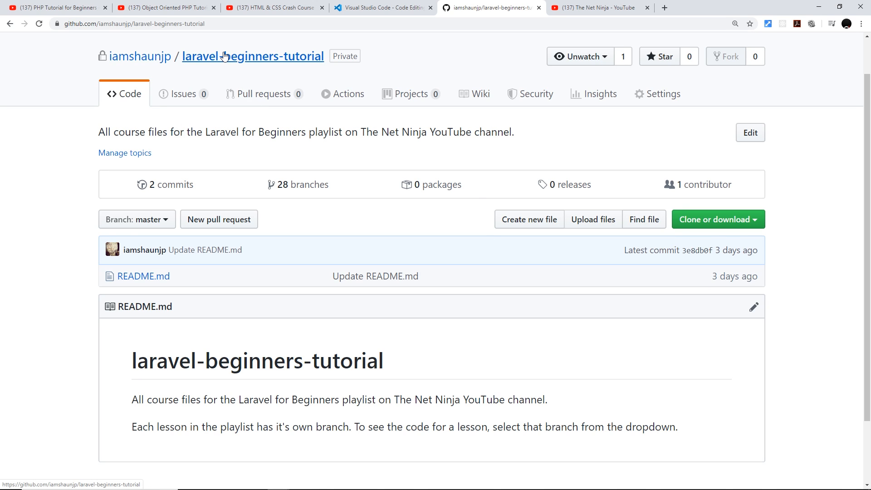
pyautogui.moveTo(225, 67)
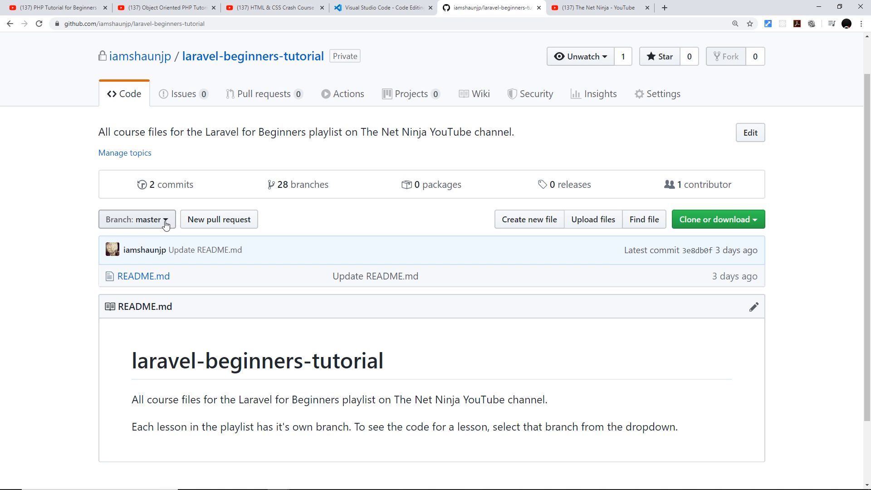
# - Switch the repository to the lesson-7 branch, then go to The Net Ninja channel
pyautogui.click(137, 218)
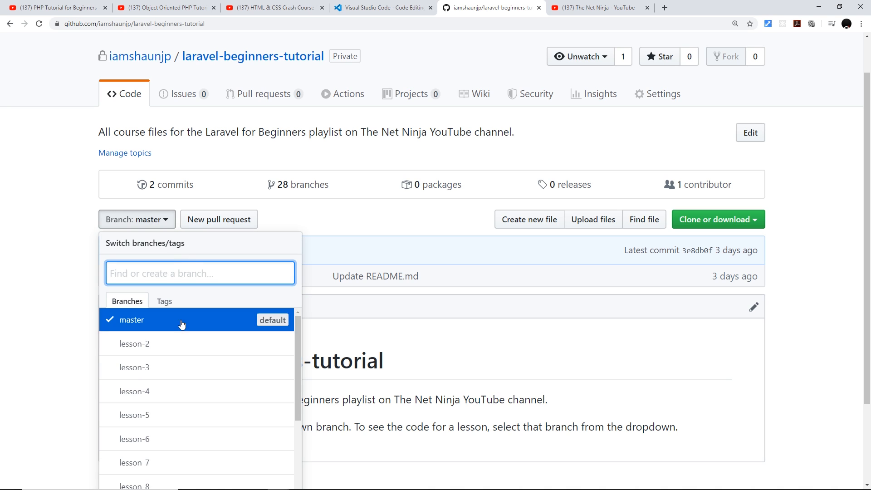
pyautogui.click(135, 462)
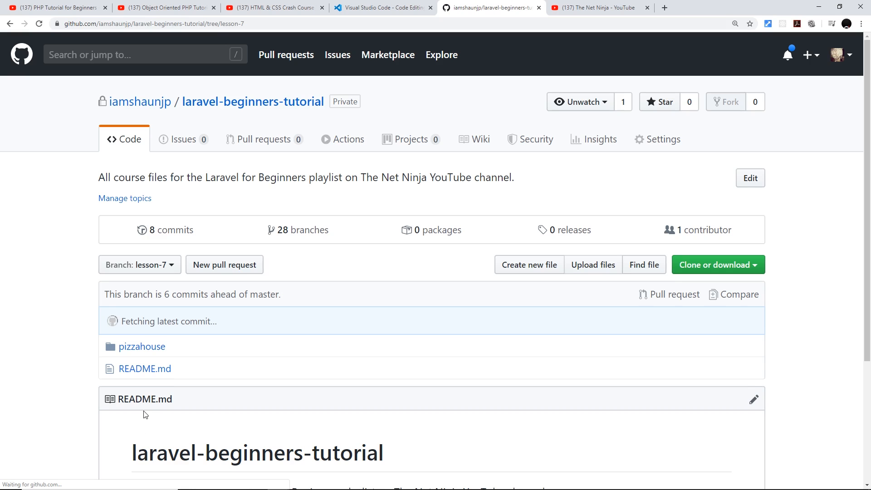
pyautogui.click(143, 345)
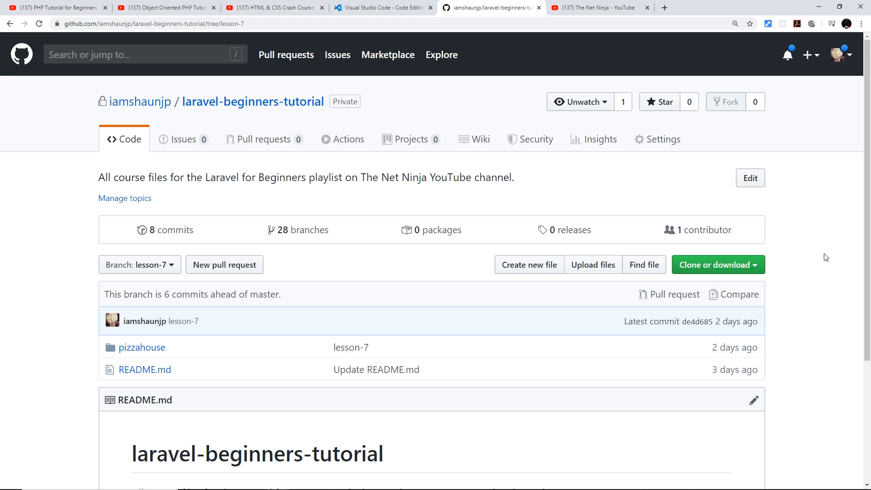
pyautogui.moveTo(810, 241)
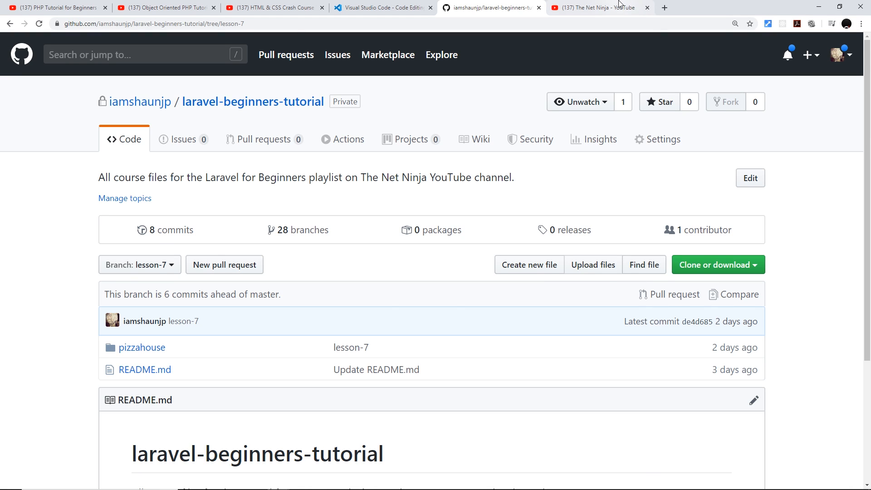
pyautogui.click(597, 7)
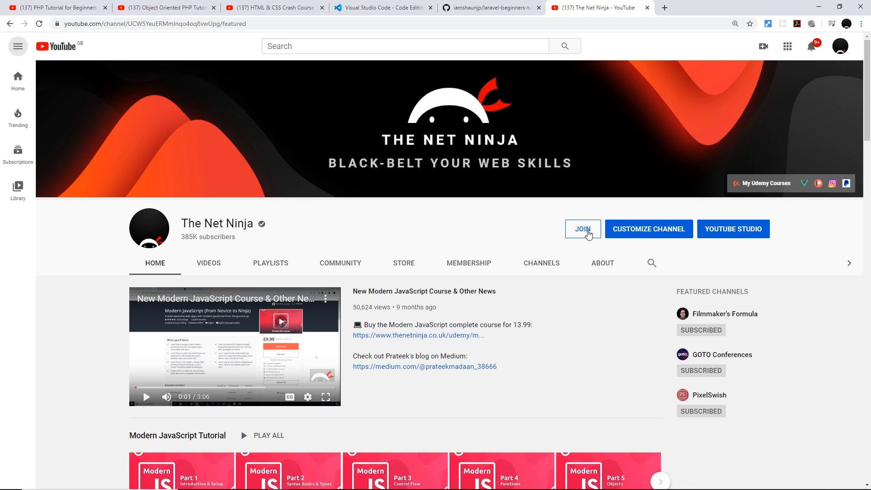
# - Bring up the channel membership dialog with the £0.99/month Ninja Fan tier
pyautogui.click(582, 229)
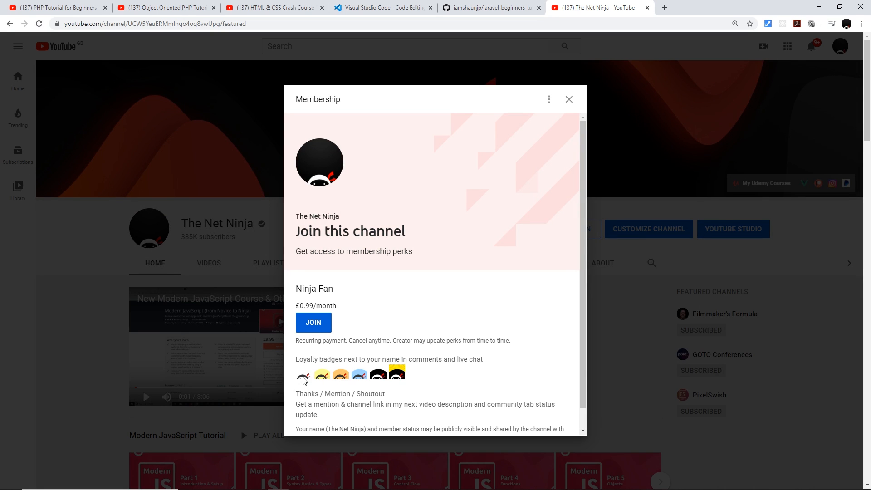
pyautogui.moveTo(569, 400)
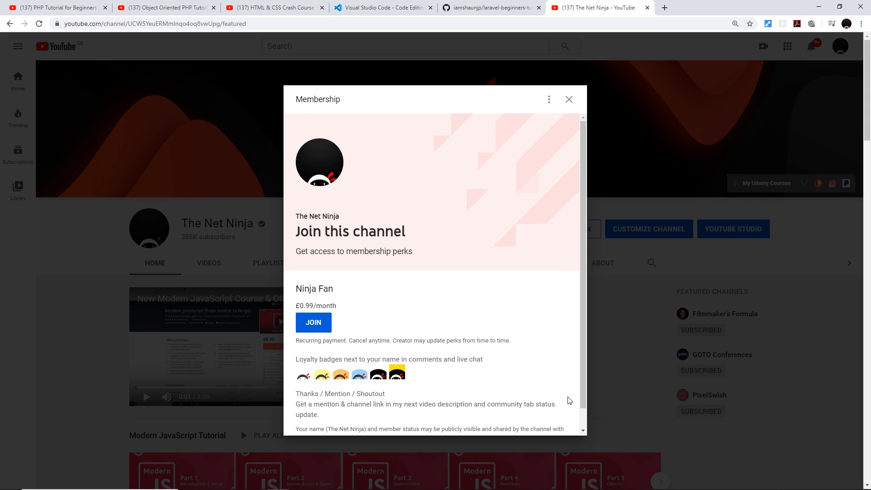